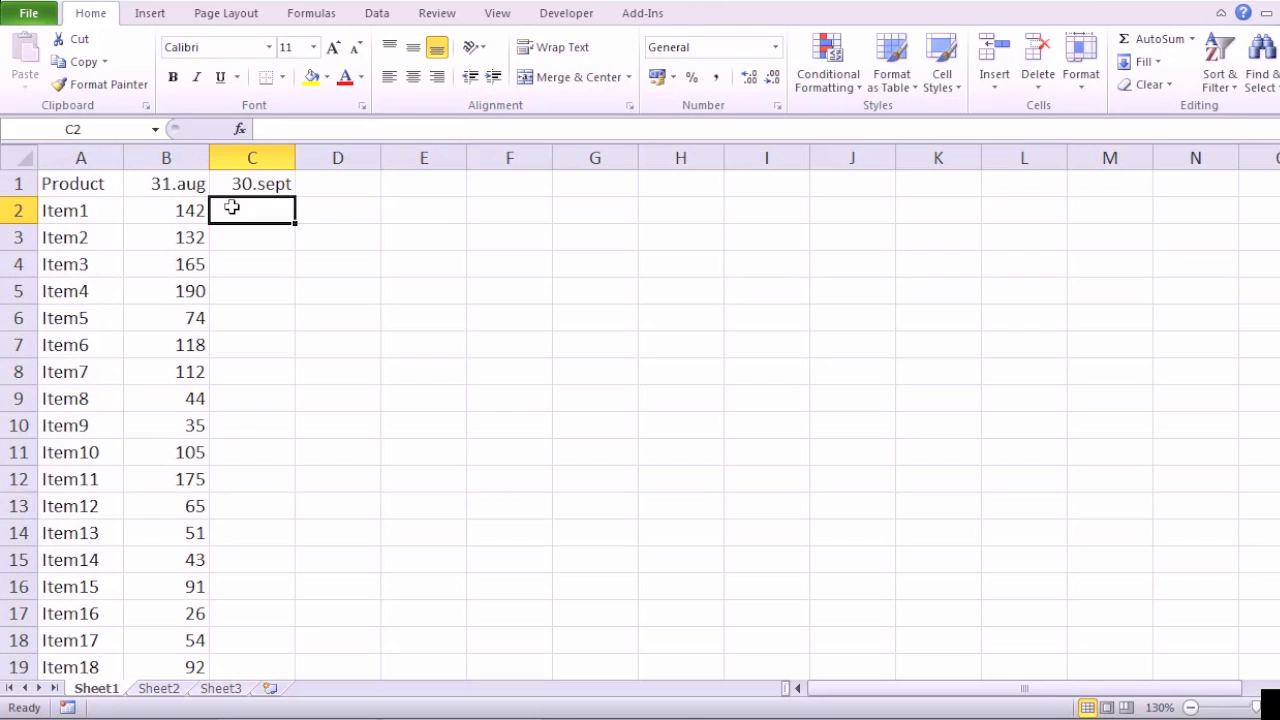
{"action": "mouse_move", "coordinate": [143, 586]}
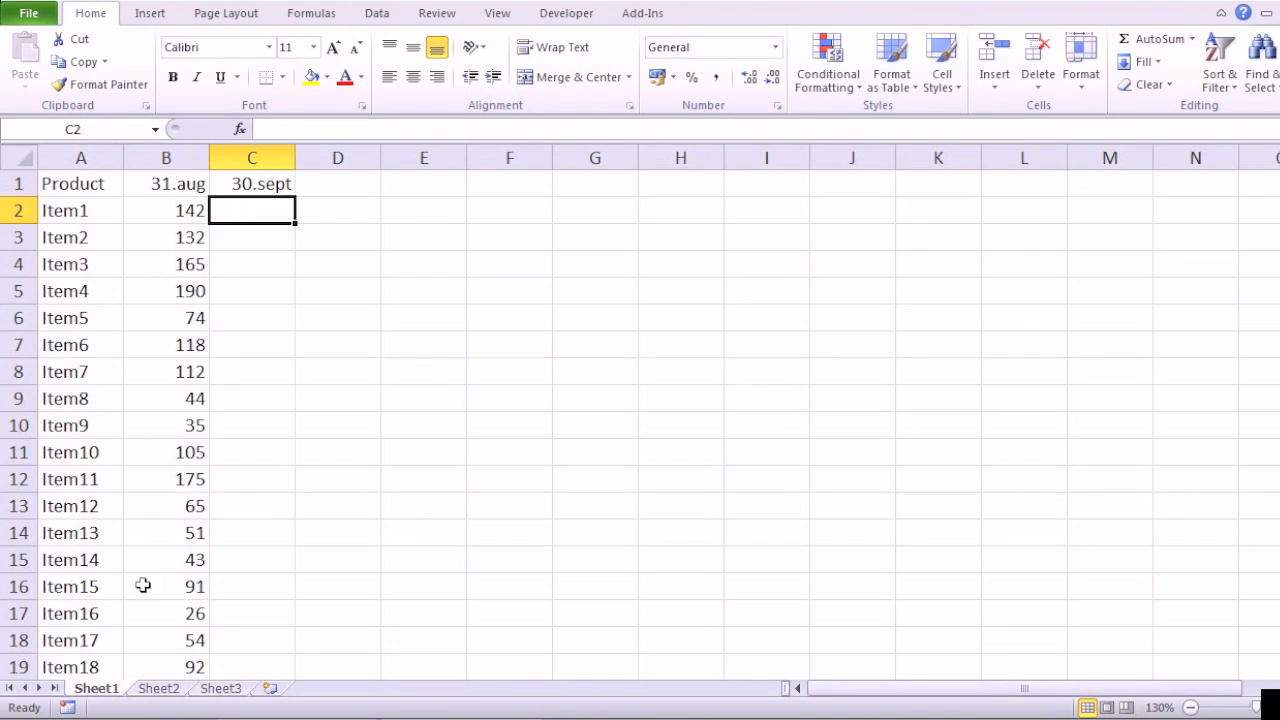
Step: Switch to Sheet2 to view each product's 30.sept amounts
{"action": "left_click", "coordinate": [161, 689]}
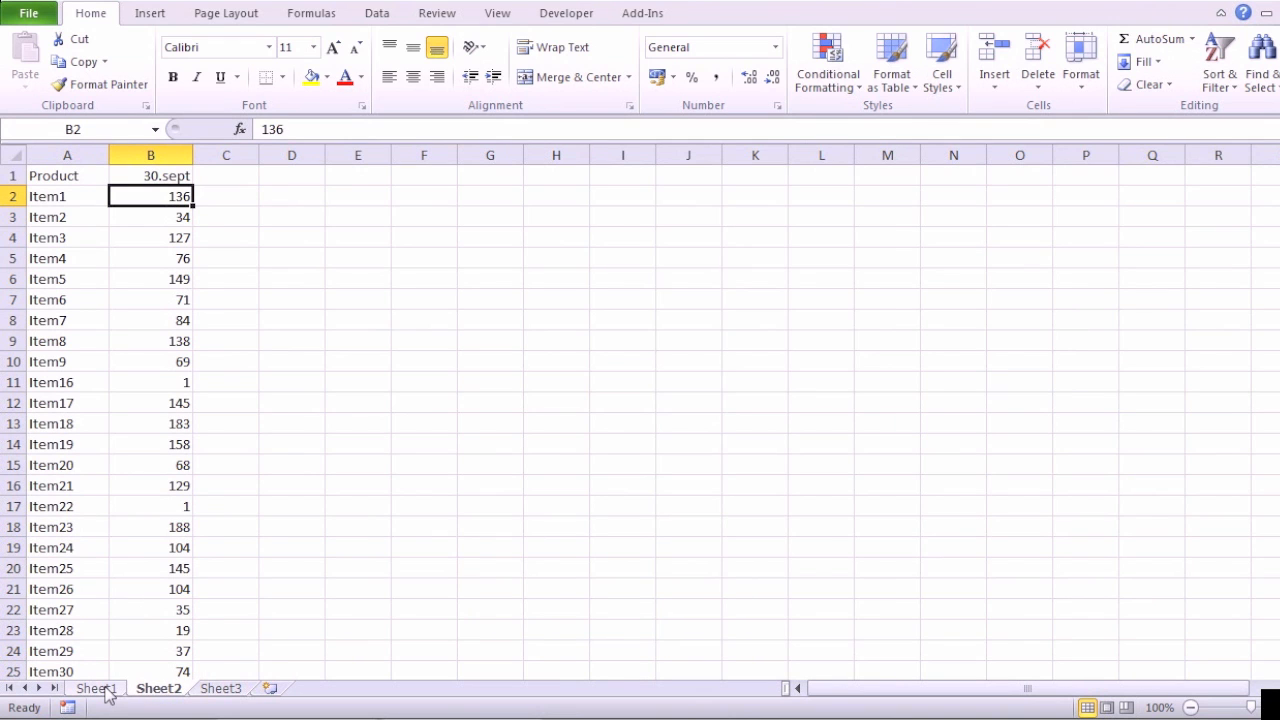
Step: Return to Sheet1 with its empty 30.sept column beside 31.aug
{"action": "left_click", "coordinate": [97, 688]}
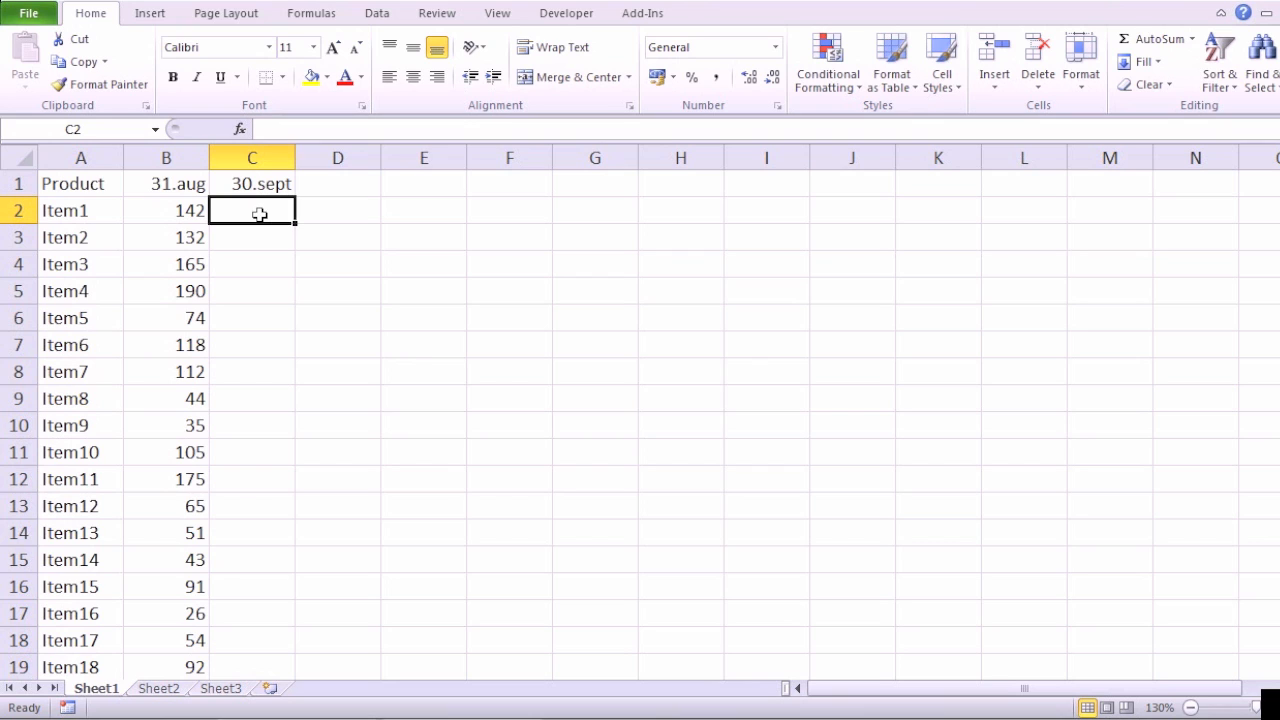
{"action": "mouse_move", "coordinate": [162, 560]}
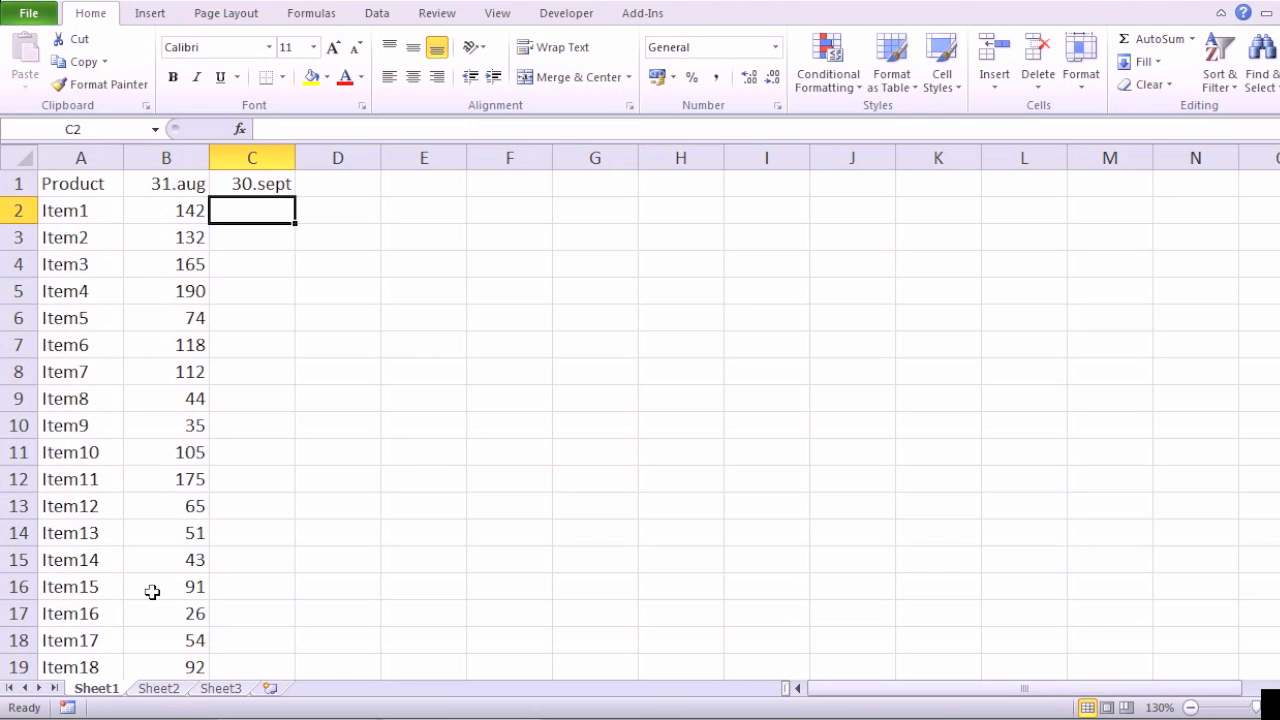
Step: Begin a VLOOKUP in C2 using A2 as the lookup value
{"action": "type", "text": "="}
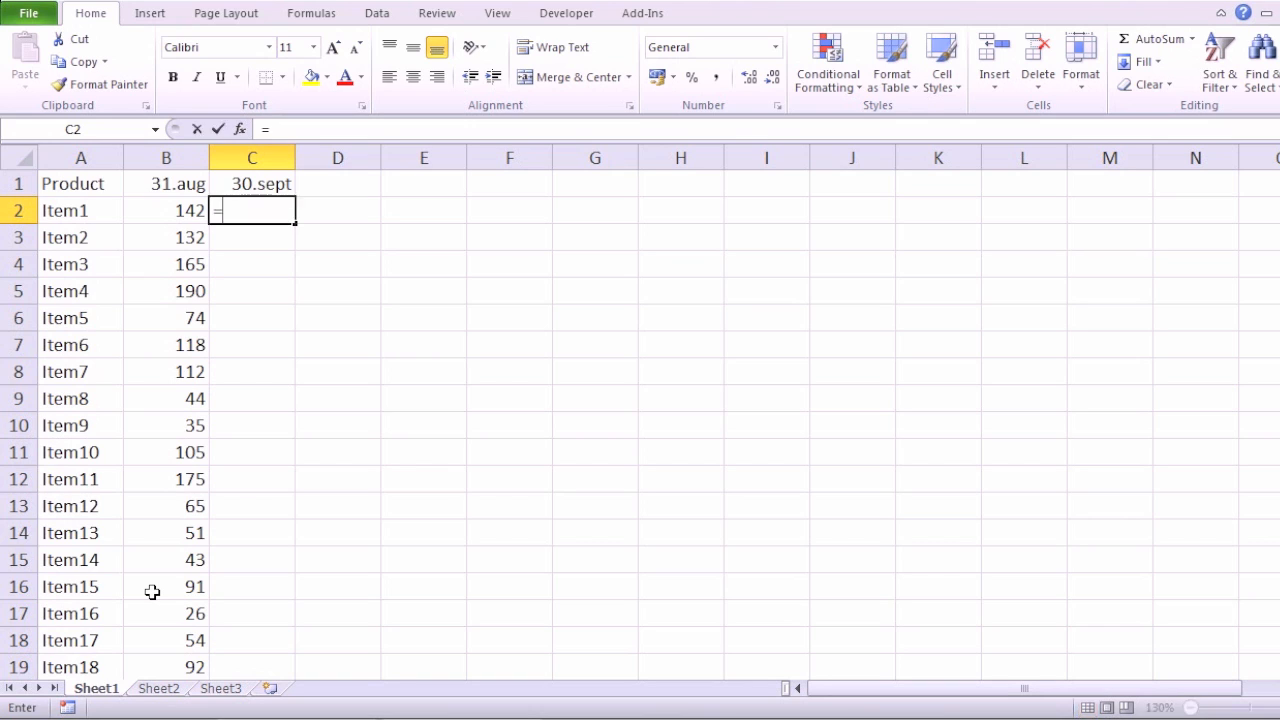
{"action": "type", "text": "VLOOKUP("}
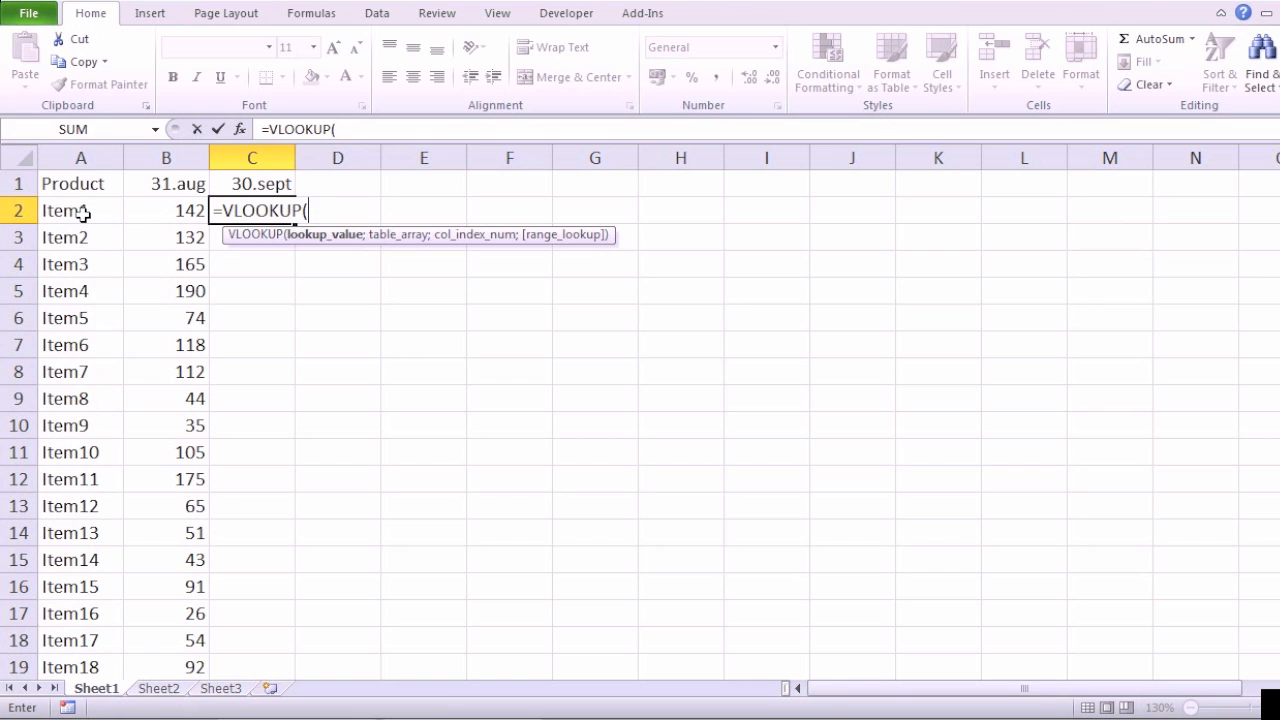
{"action": "left_click", "coordinate": [80, 210]}
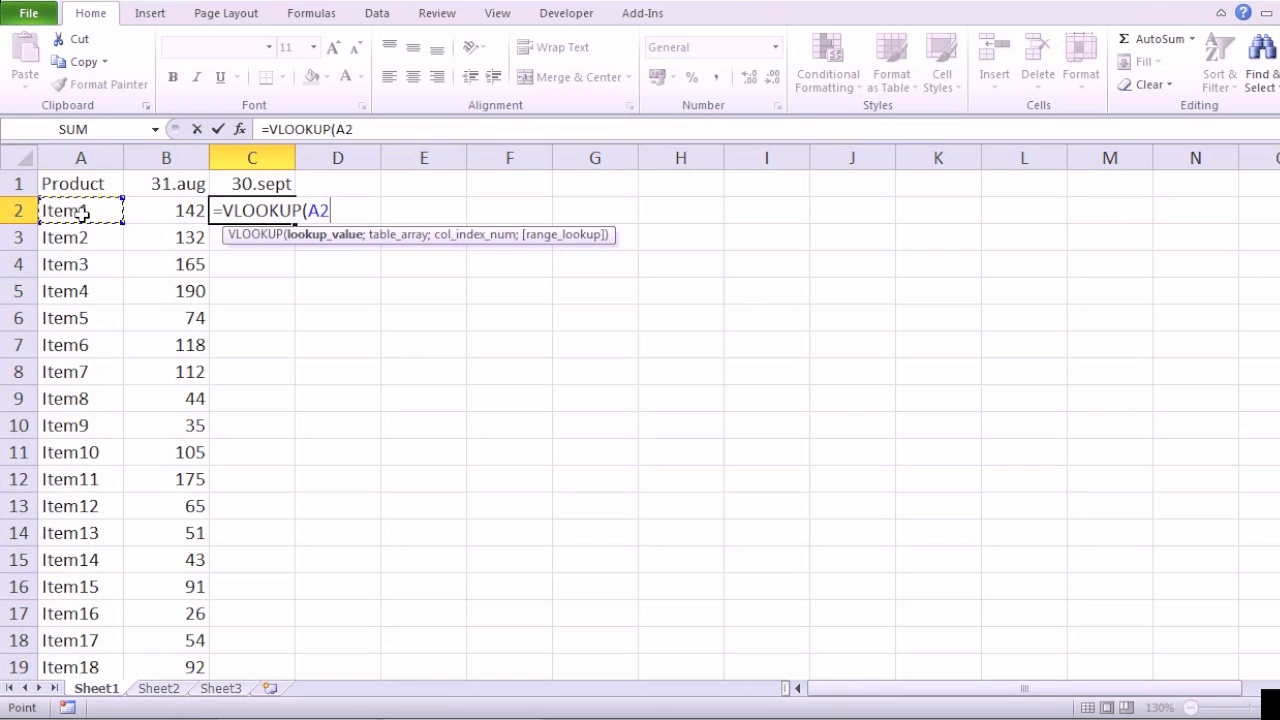
{"action": "type", "text": ";"}
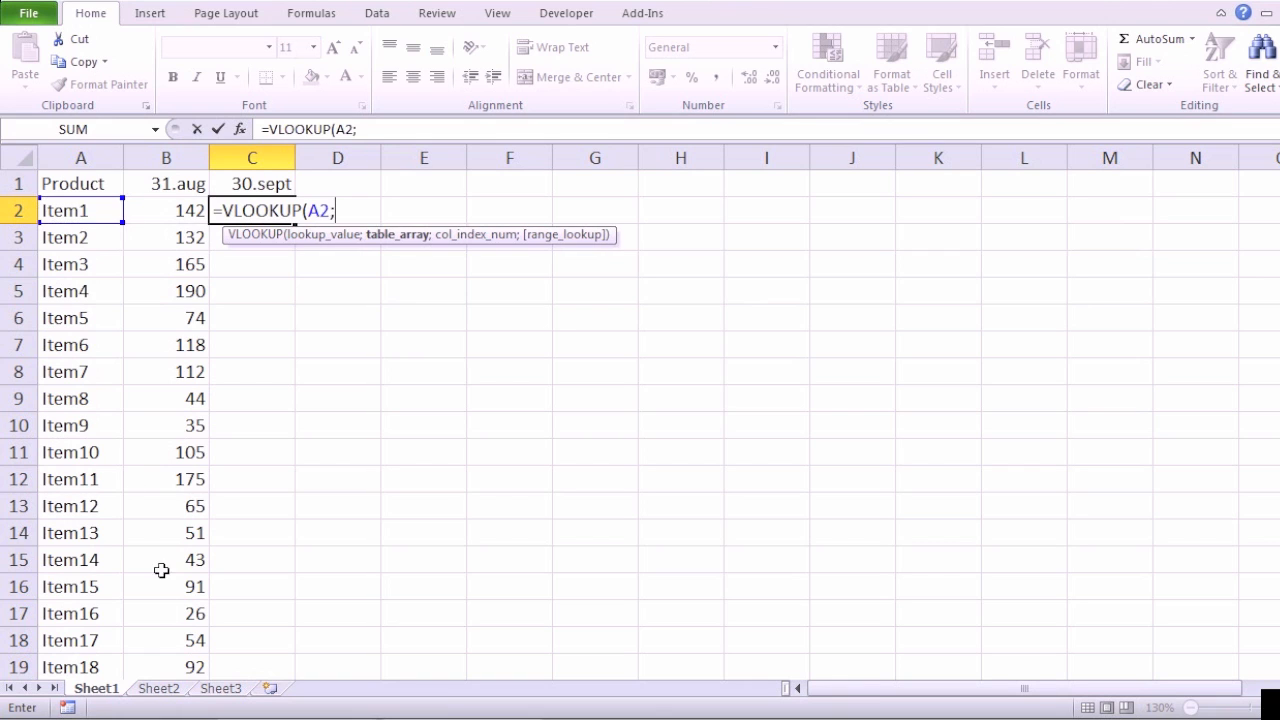
Step: Complete the C2 VLOOKUP with Sheet2!A:B, column 2 and FALSE, returning 136
{"action": "left_click", "coordinate": [162, 688]}
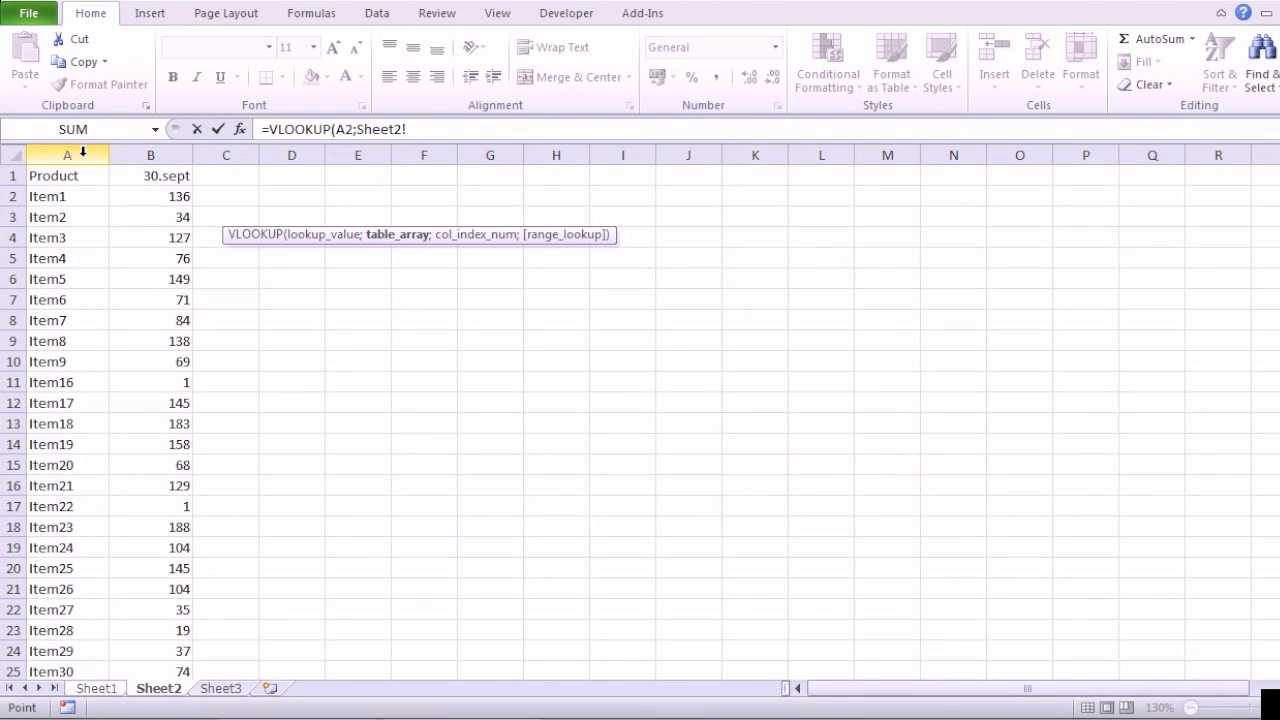
{"action": "left_click", "coordinate": [66, 155]}
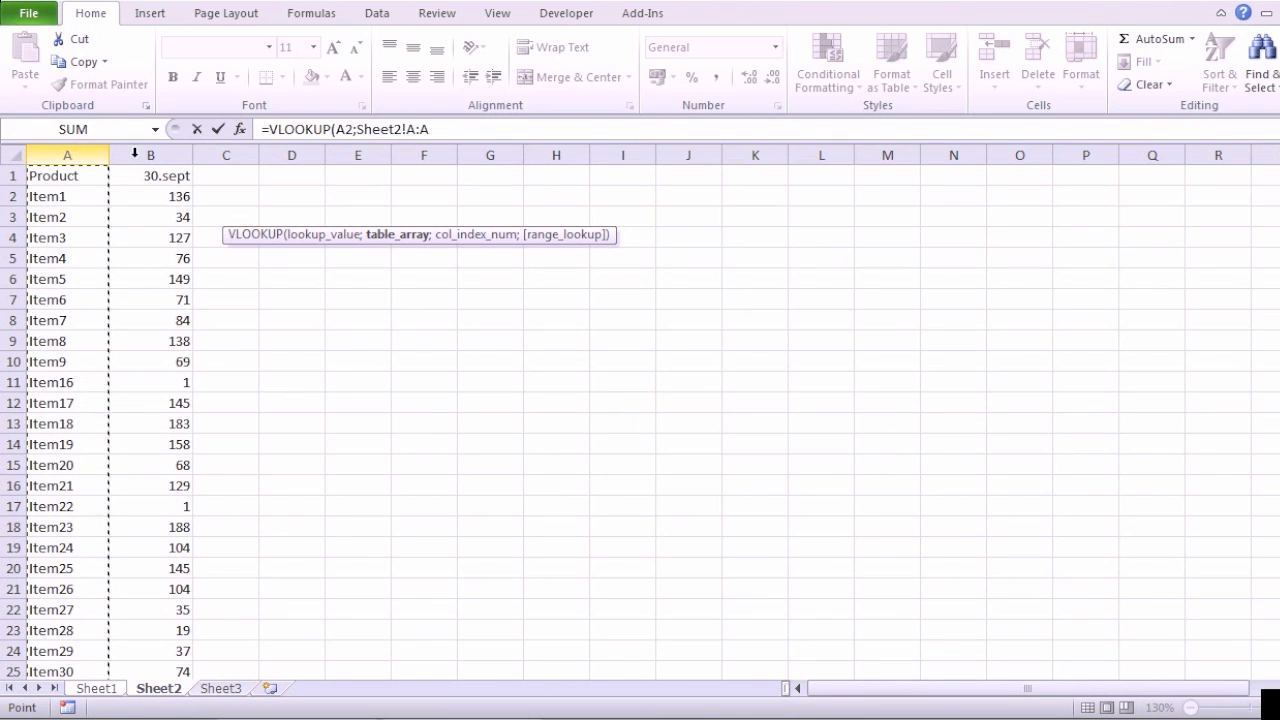
{"action": "left_click", "coordinate": [150, 155]}
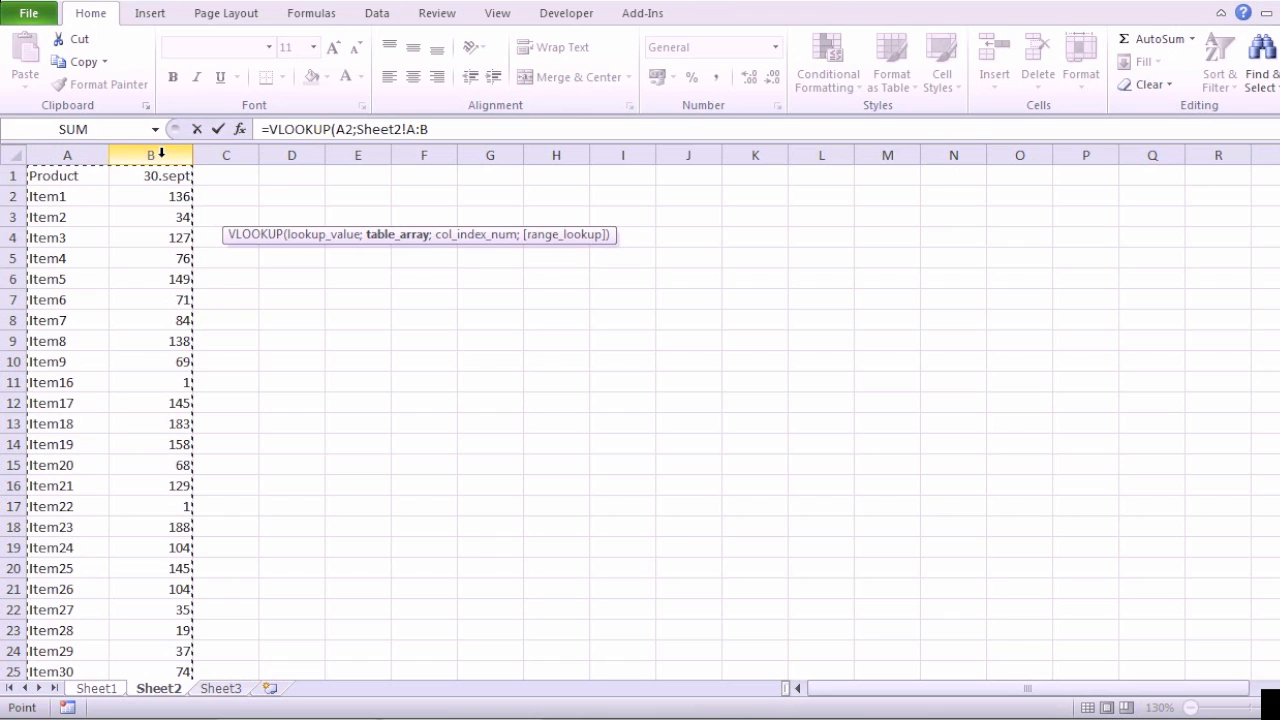
{"action": "type", "text": ";2"}
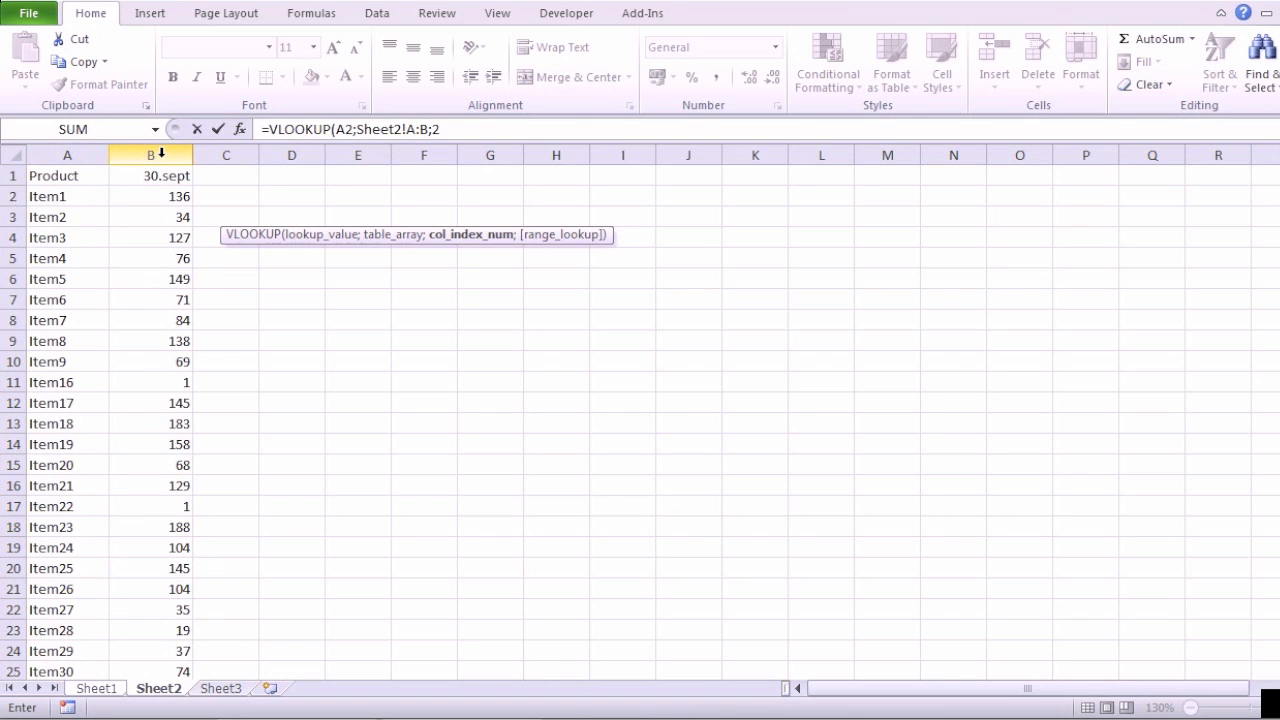
{"action": "type", "text": ";FAL"}
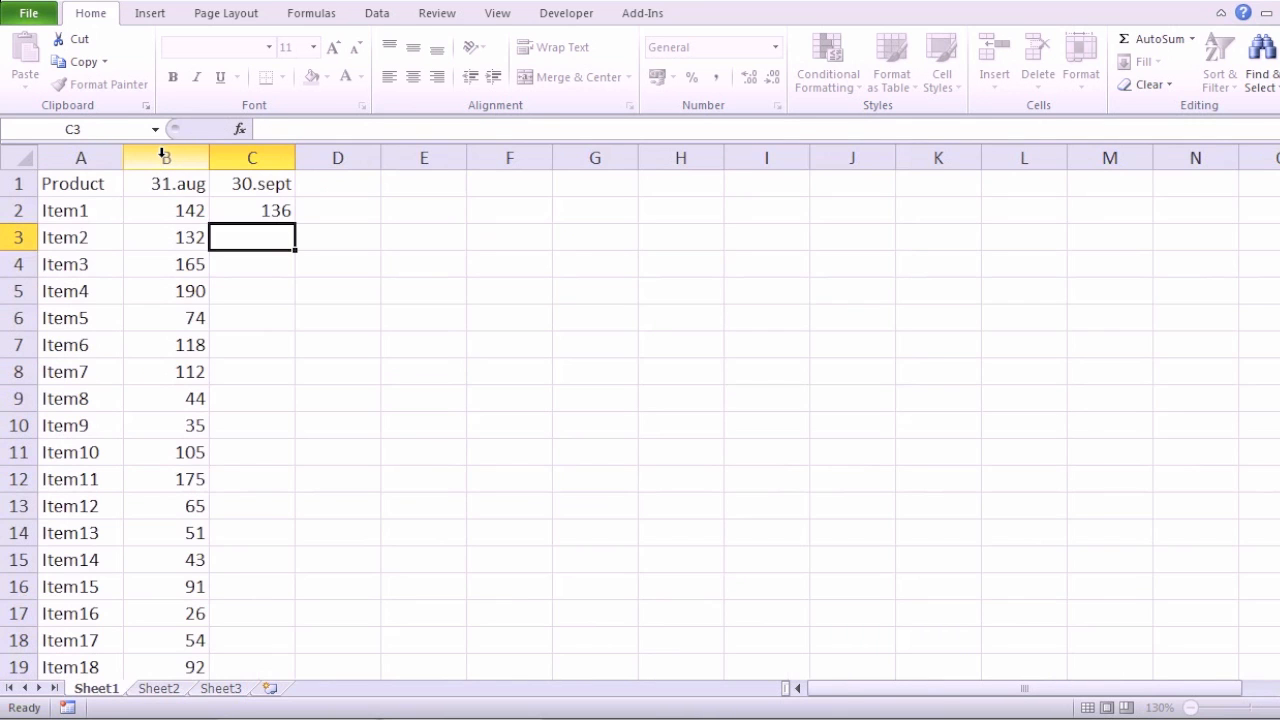
Step: Fill the C2 VLOOKUP formula down column C to the remaining products
{"action": "left_click", "coordinate": [251, 210]}
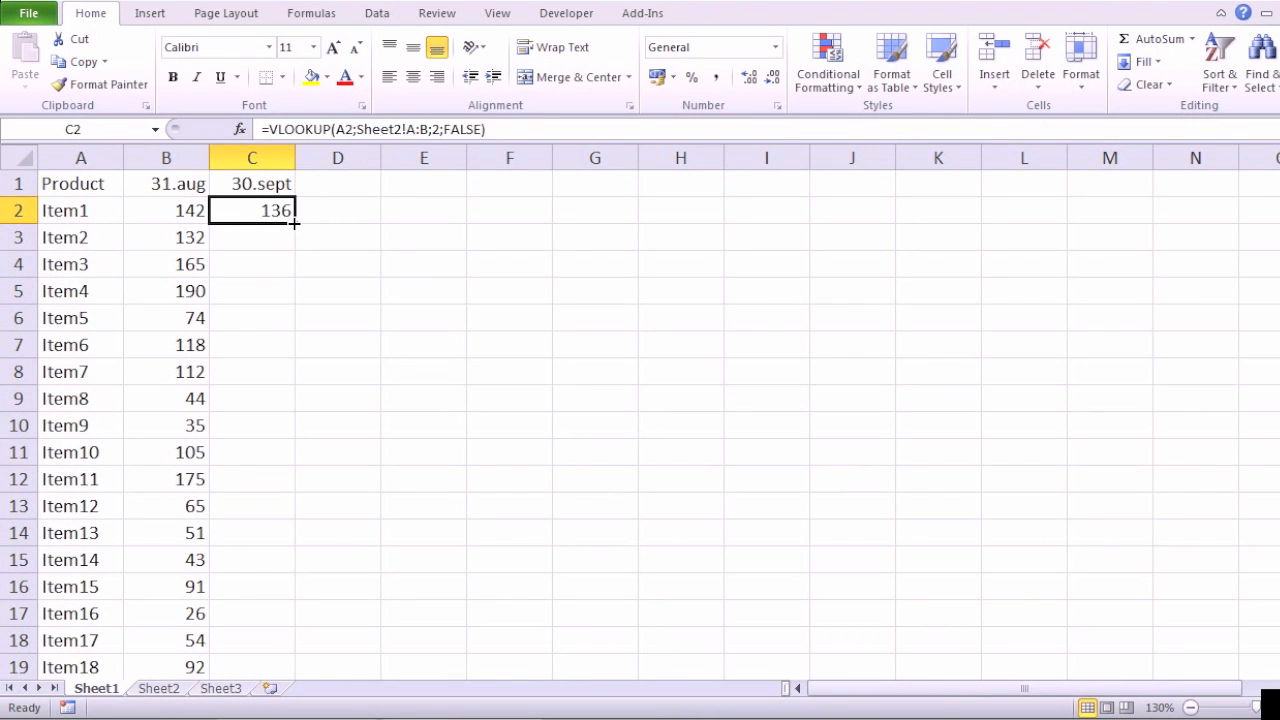
{"action": "left_click_drag", "start_coordinate": [294, 222], "coordinate": [294, 667]}
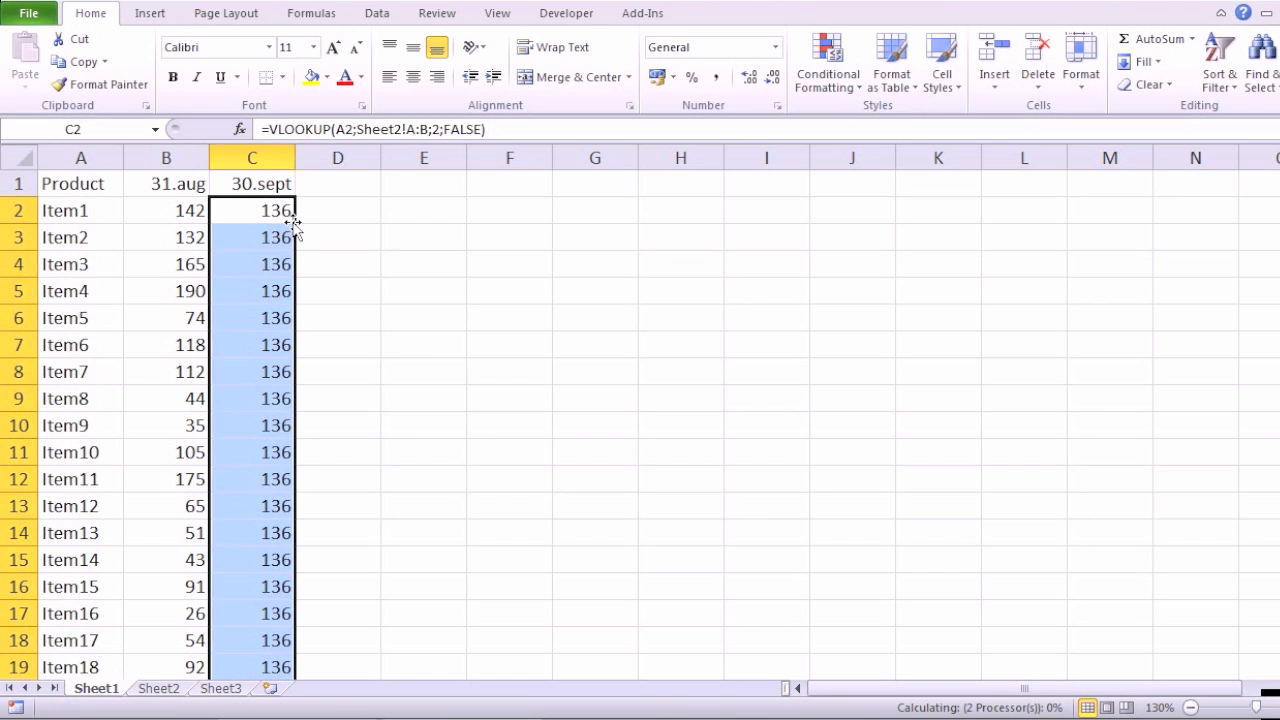